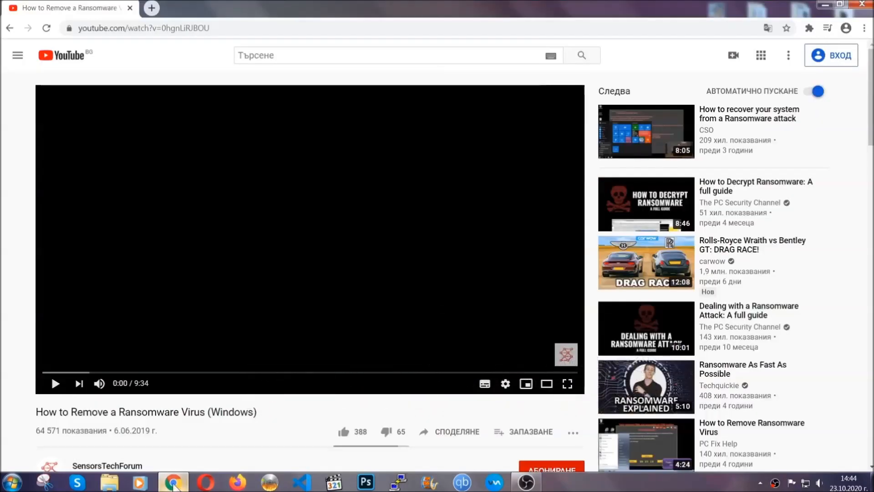
- Download the SpyHunter installer from the SensorsTechForum ransomware article and launch SpyHunter-Installer.exe
scroll(down, 3)
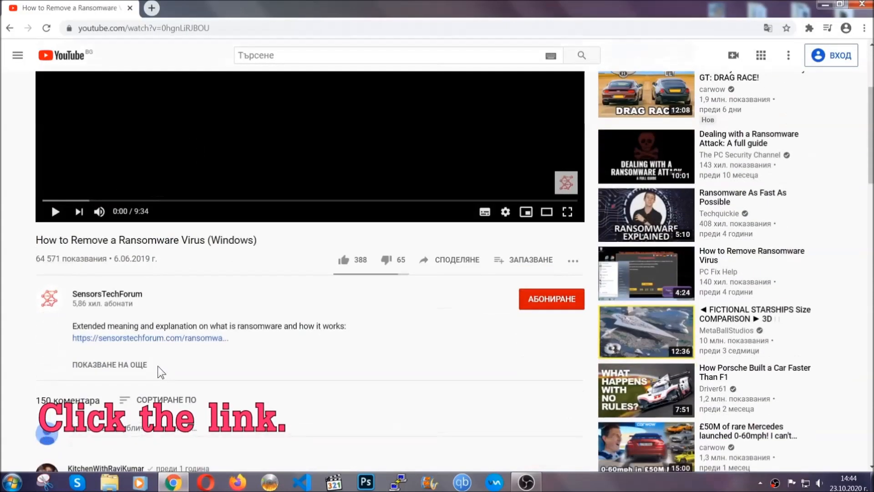
click(149, 338)
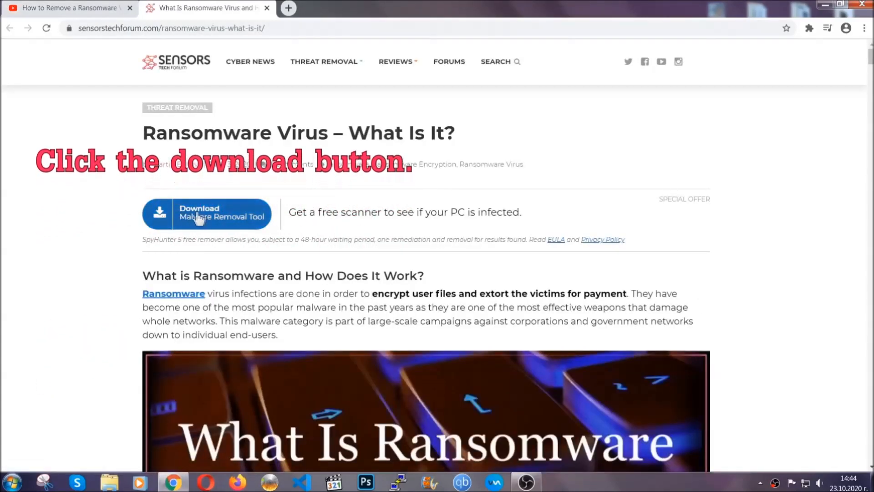
click(207, 213)
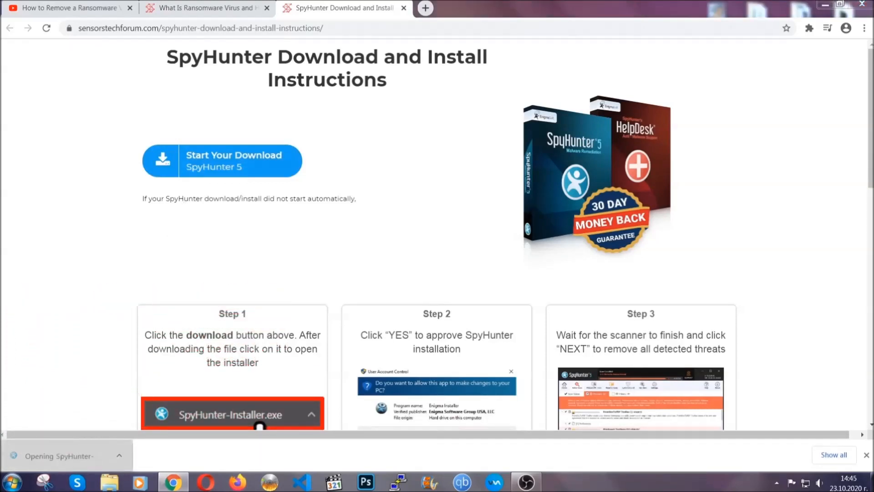
click(223, 414)
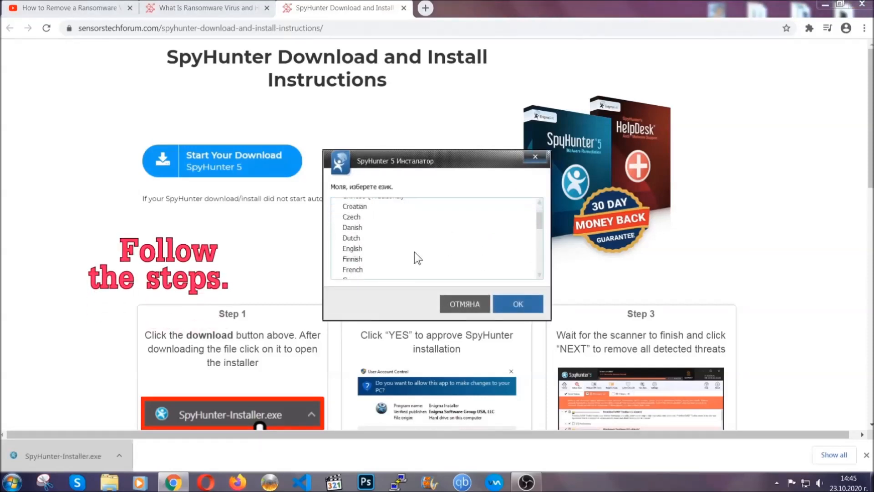
- Install SpyHunter 5 with English as the language, accepting the EULA and finishing setup
click(352, 248)
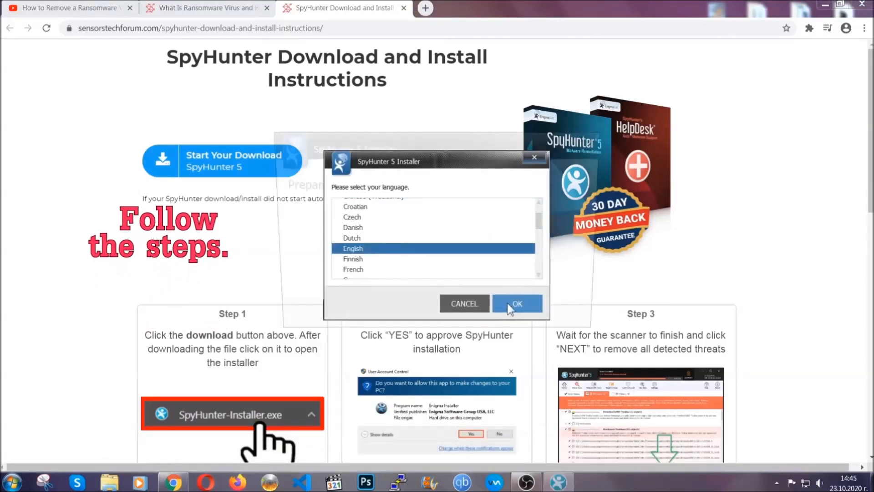
click(516, 304)
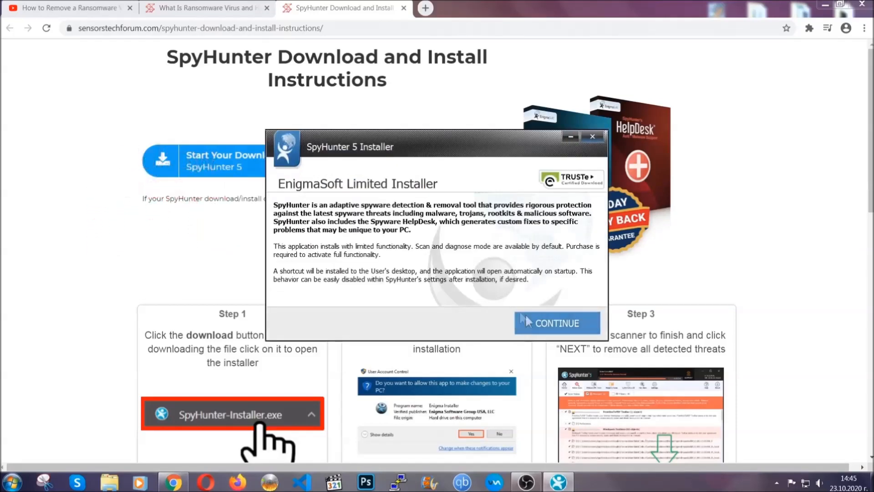
click(557, 323)
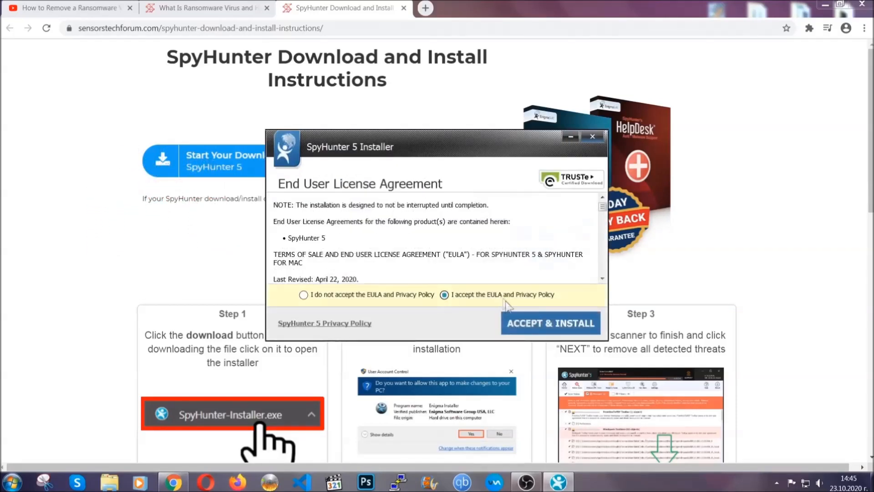
click(550, 323)
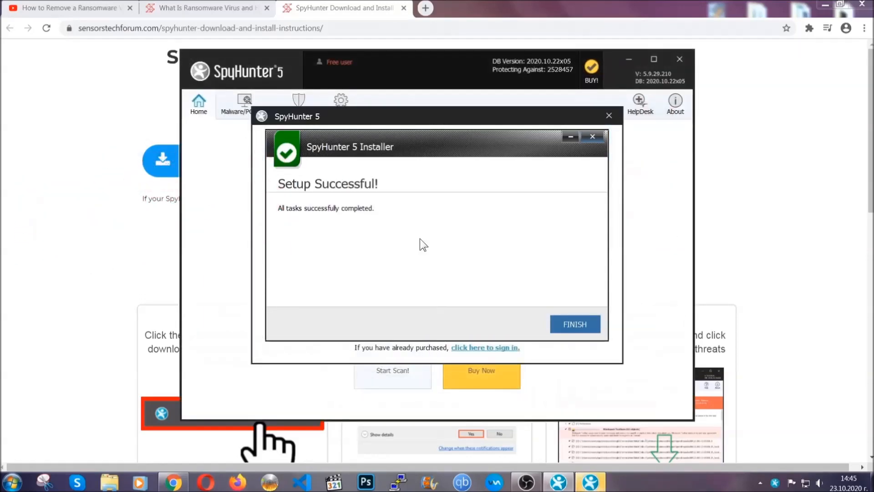
click(574, 324)
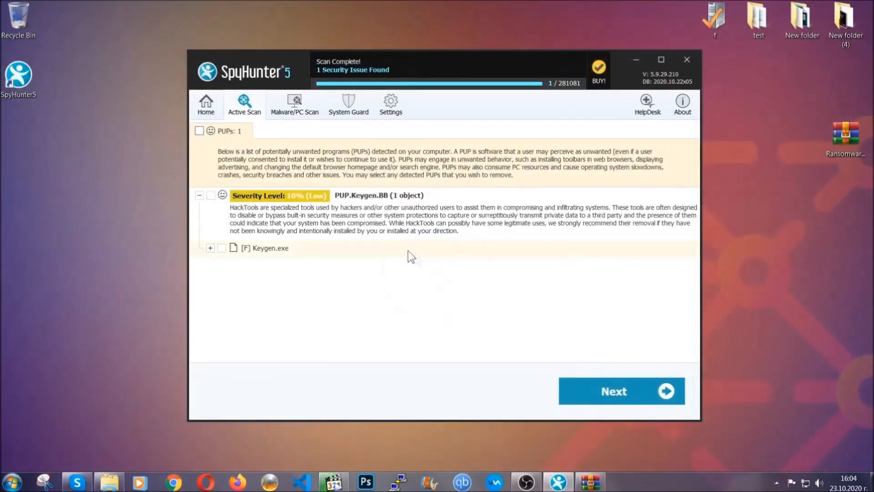
- Tick the PUPs checkbox so Keygen.exe is selected for removal
click(199, 130)
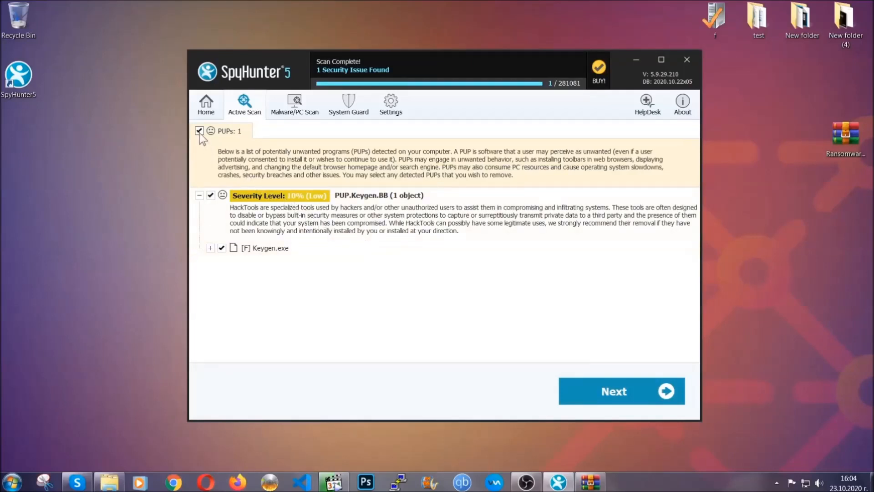
mouse_move(617, 391)
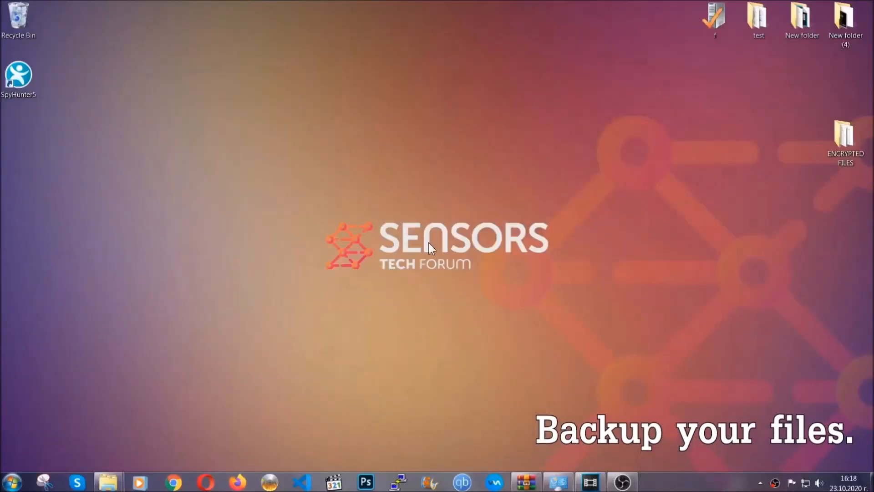
- Copy all six encrypted files from the ENCRYPTED FILES folder
click(845, 134)
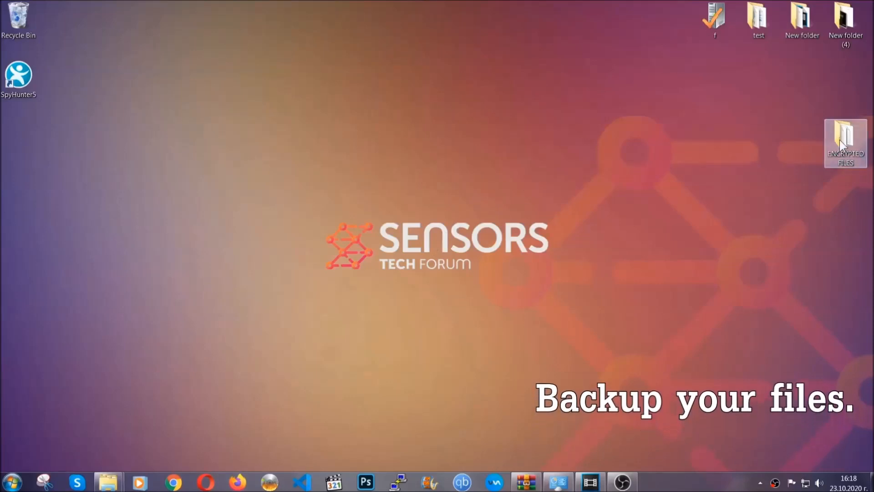
double_click(846, 142)
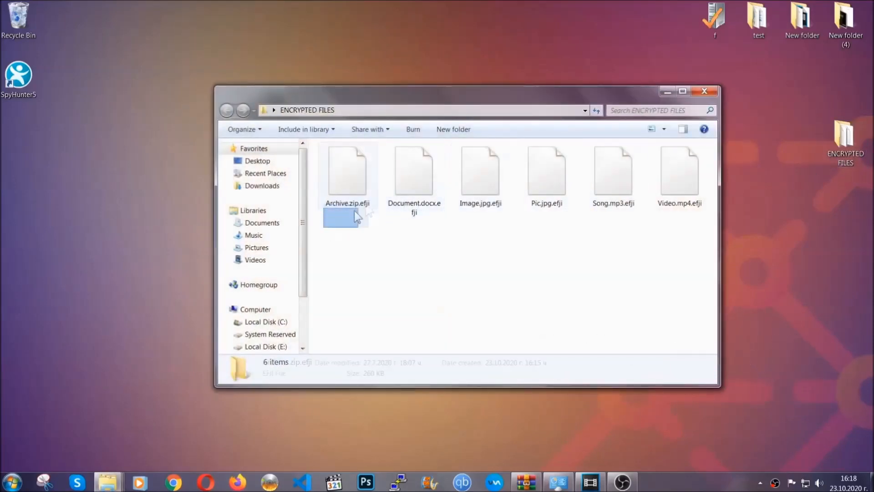
right_click(679, 173)
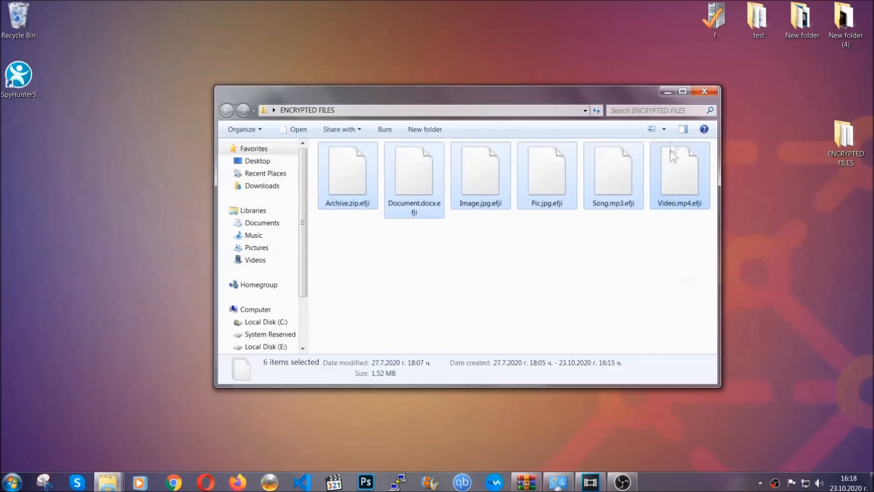
click(705, 91)
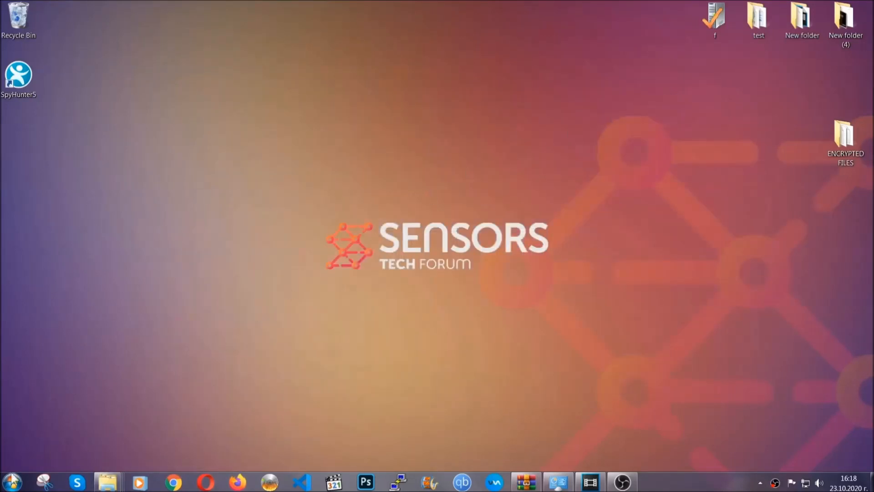
mouse_move(169, 346)
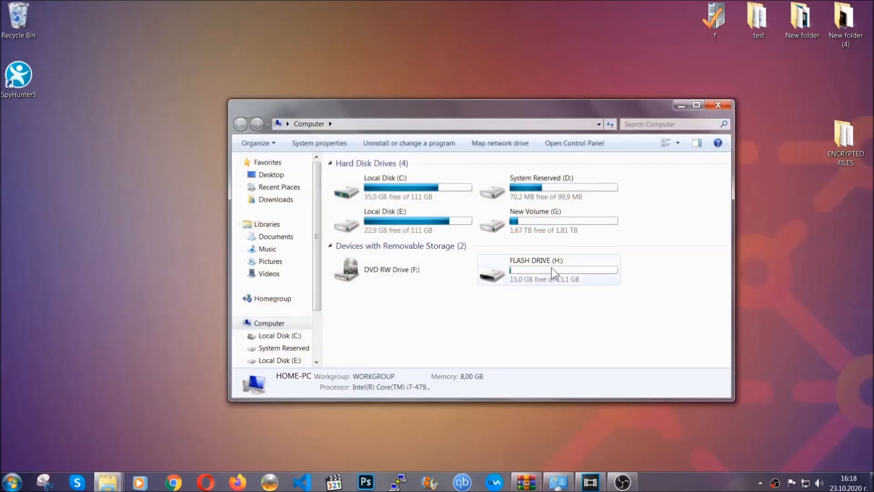
- Paste the six files onto FLASH DRIVE (H:) and close the window
double_click(547, 270)
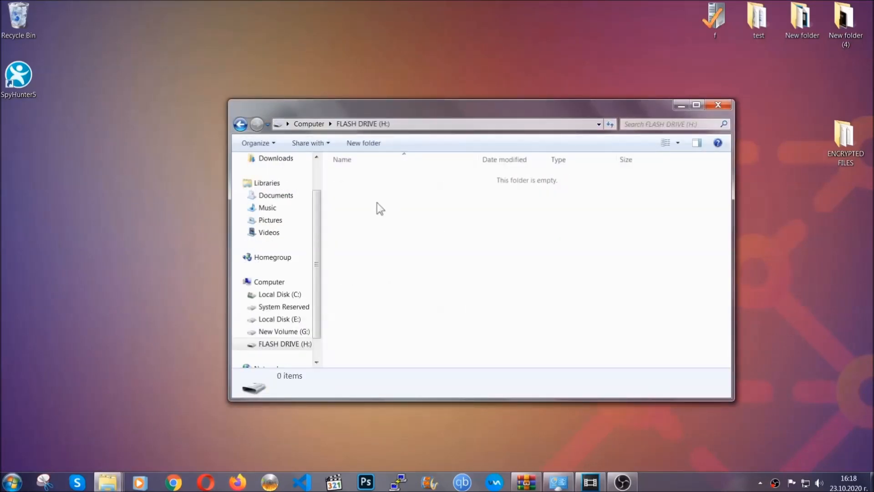
right_click(381, 208)
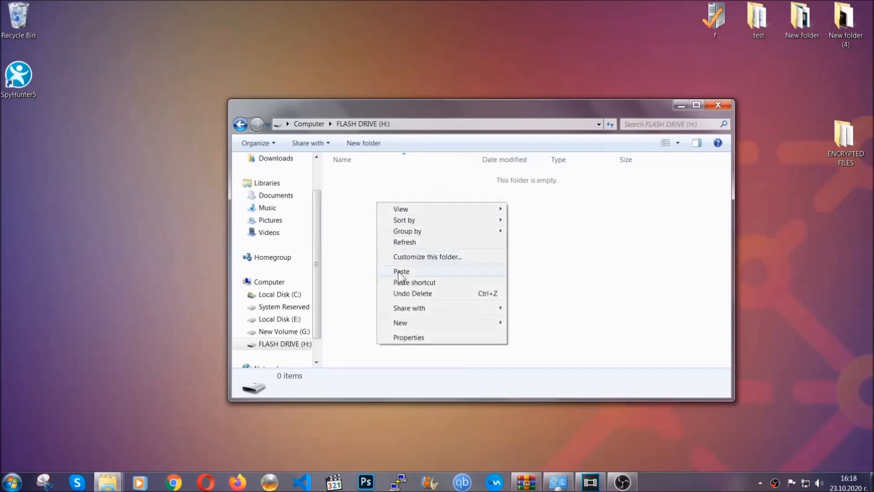
click(401, 271)
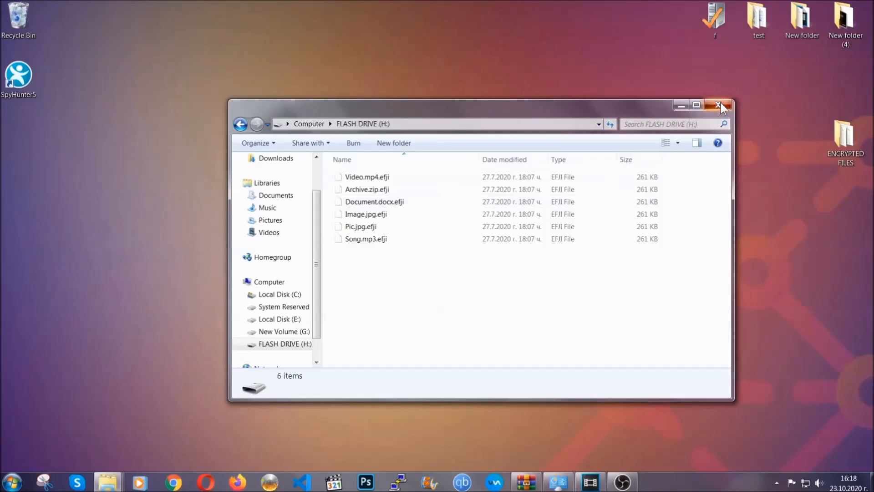
click(720, 105)
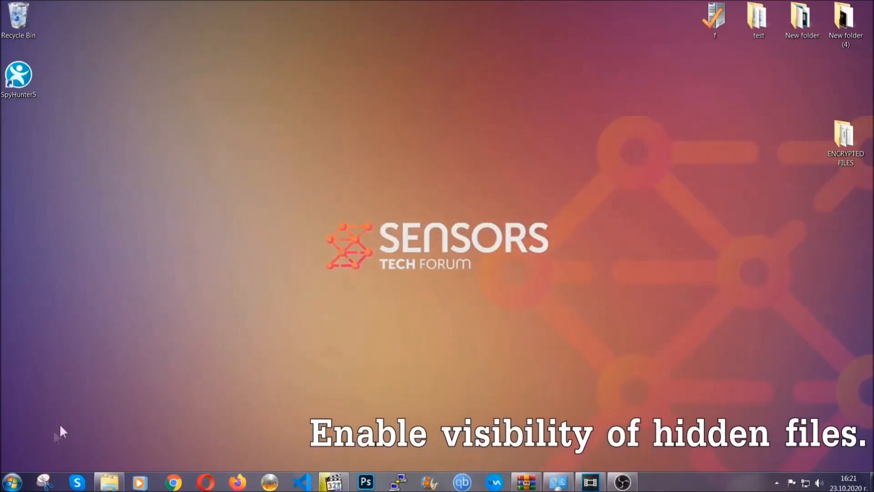
- Search for the hidden files setting and enable showing hidden files, folders and drives
click(11, 481)
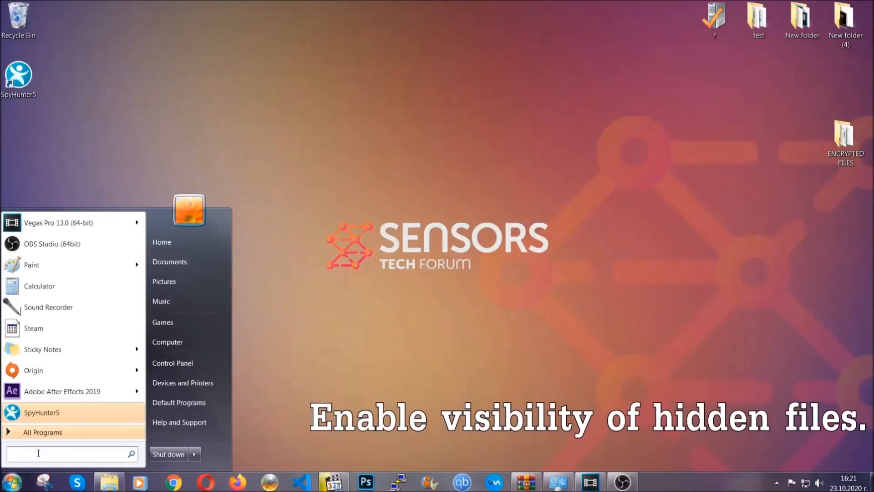
text(s)
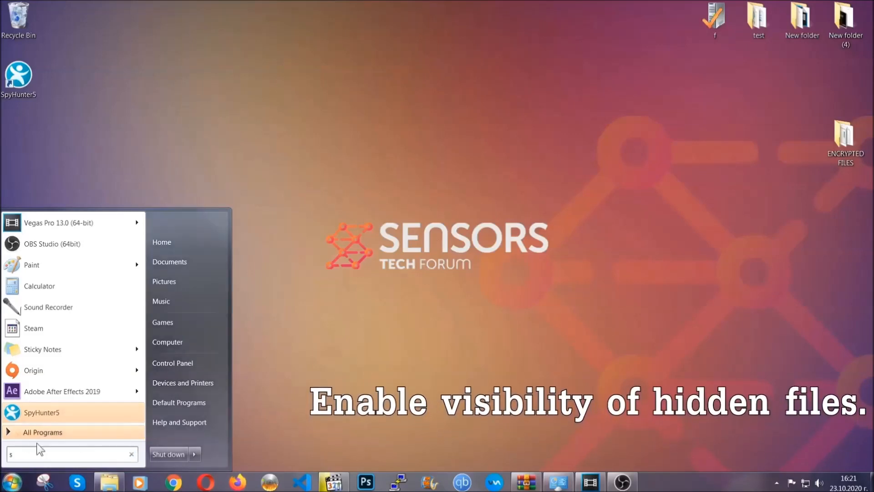
text(how hidden files and folders)
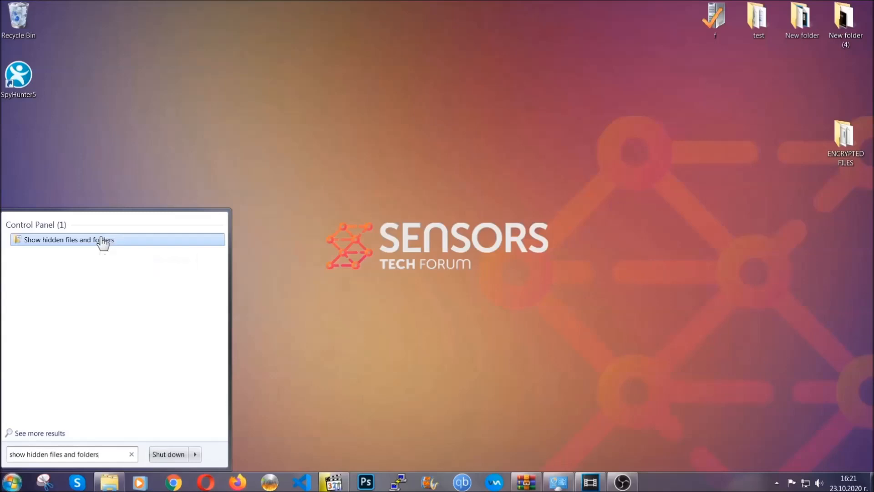
click(69, 239)
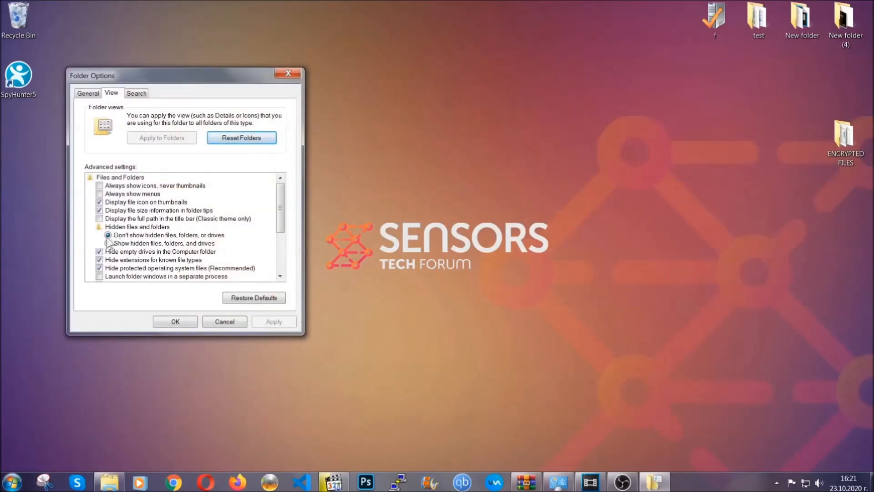
click(108, 243)
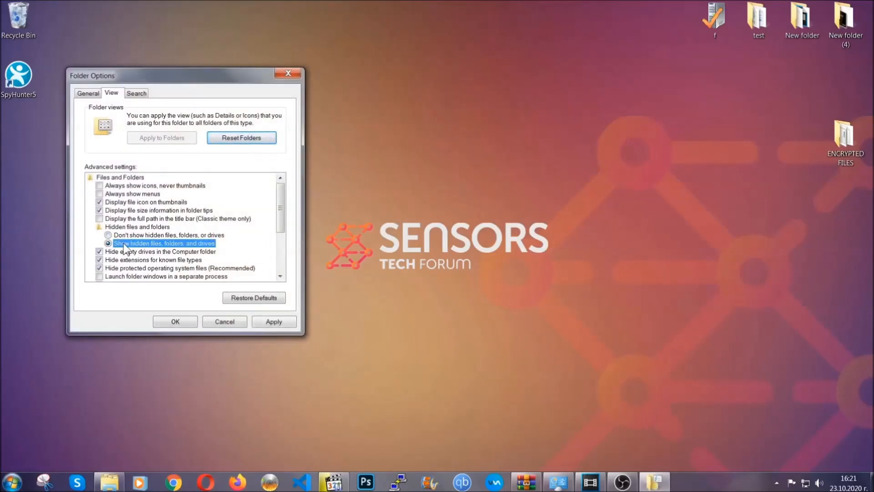
click(273, 322)
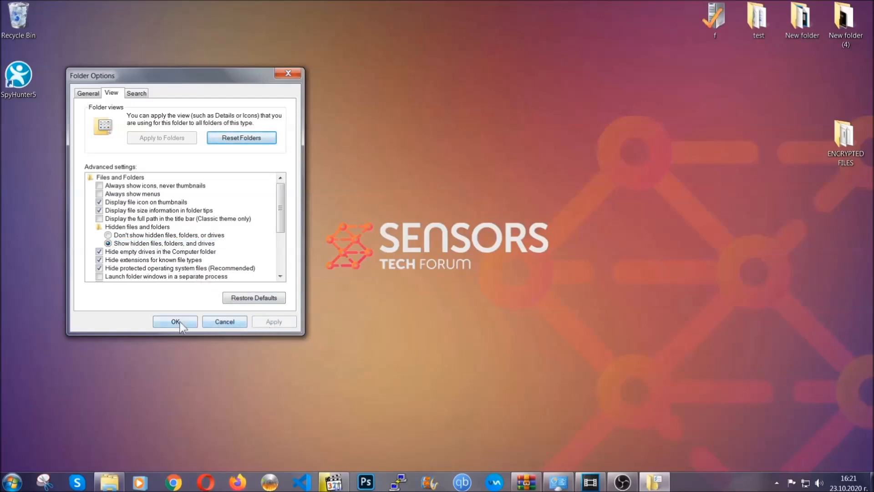
click(174, 322)
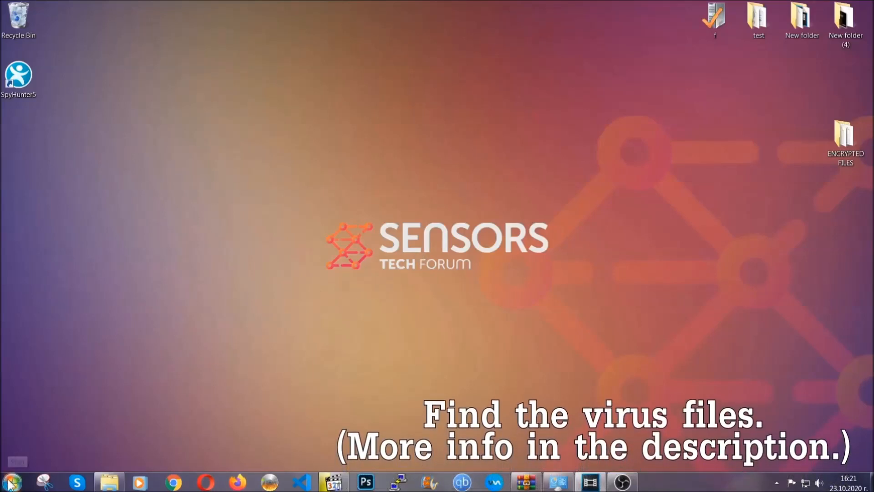
- Open Computer and search the whole computer for the virus file
click(10, 481)
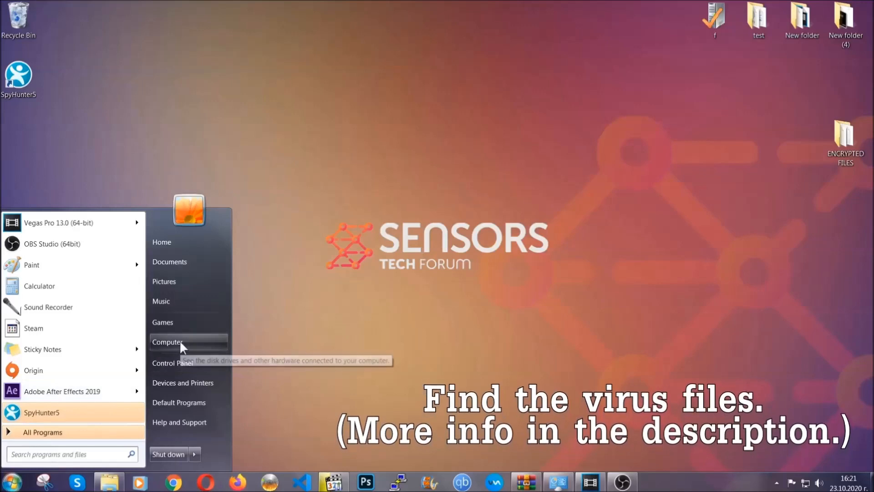
click(168, 342)
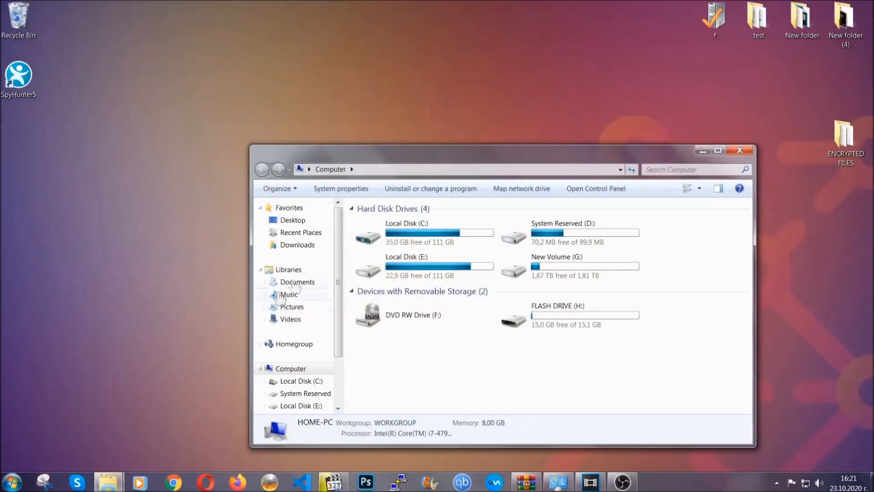
drag(502, 150, 415, 111)
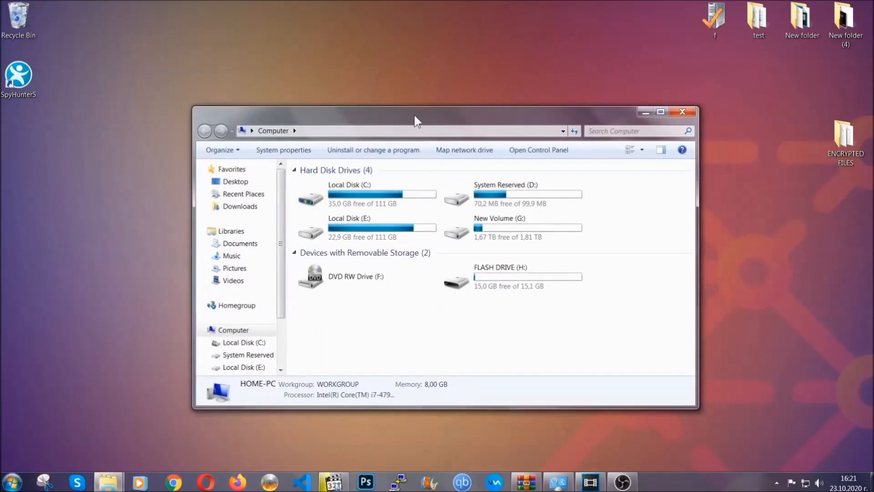
click(636, 130)
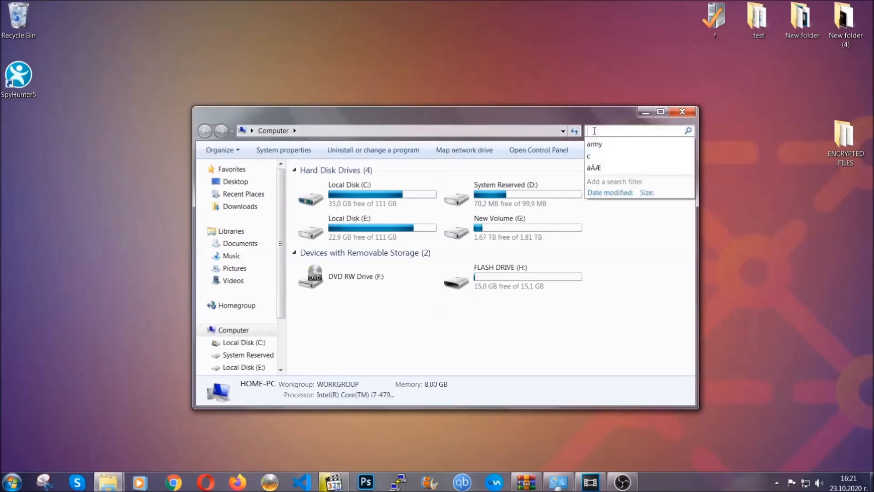
text(file)
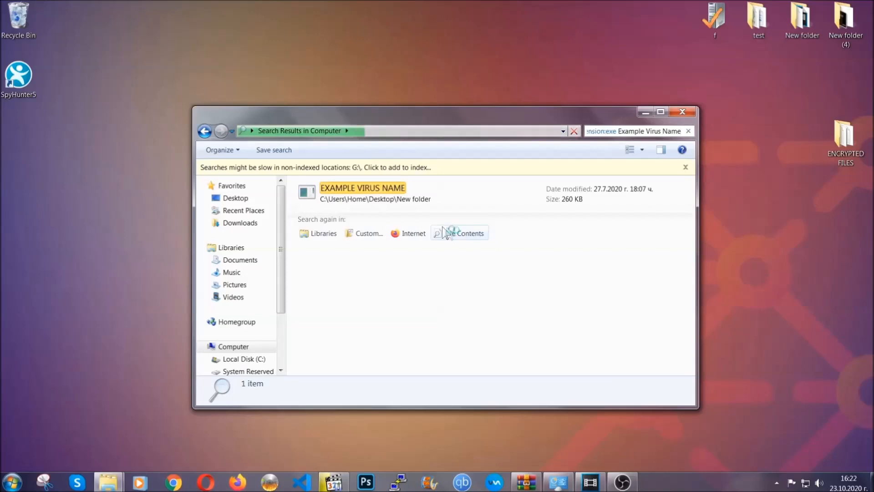
- Move the EXAMPLE VIRUS NAME result to the Recycle Bin and close the window
click(363, 188)
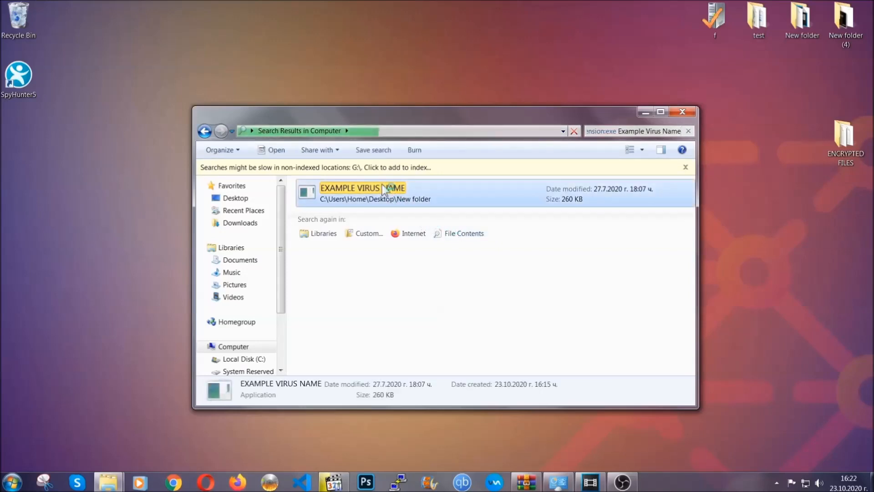
right_click(363, 189)
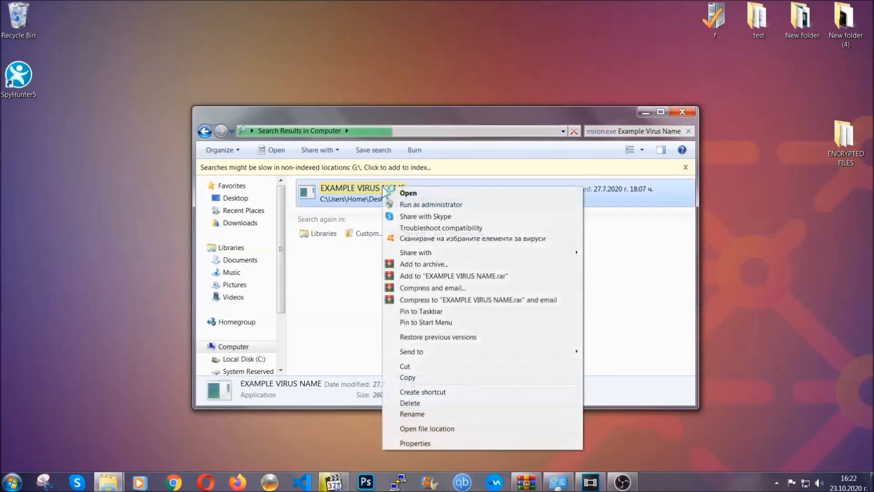
mouse_move(410, 402)
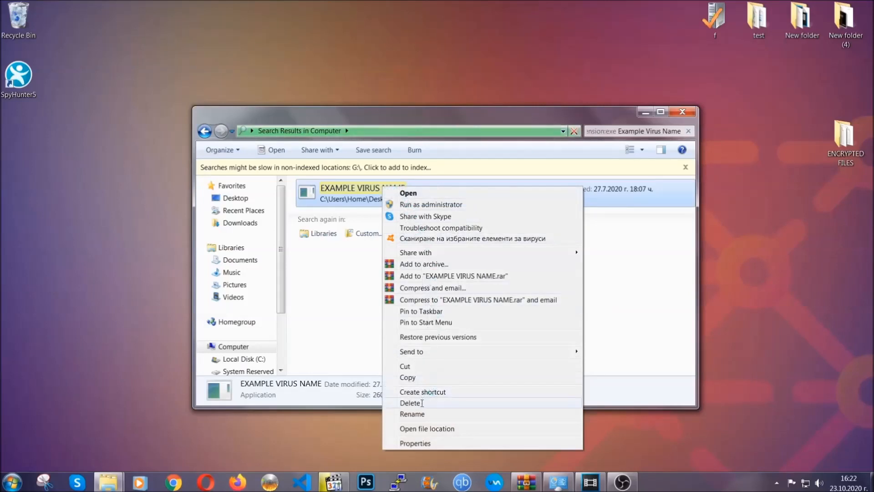
click(410, 402)
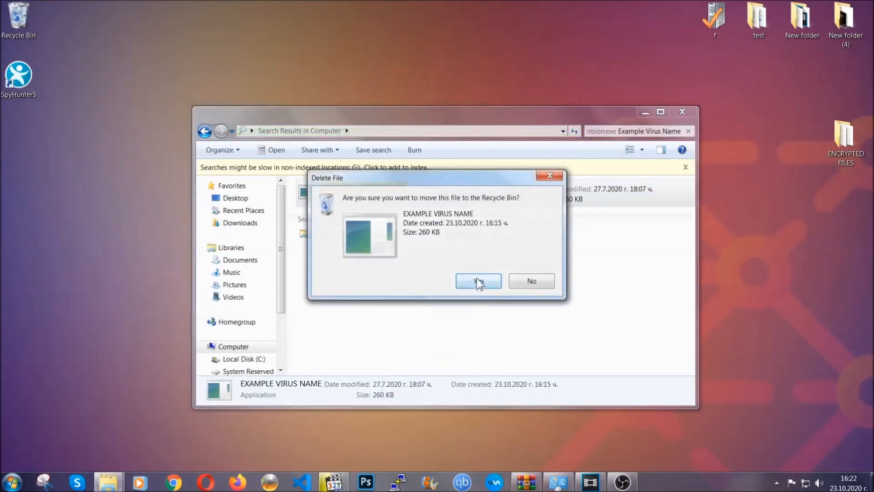
click(478, 280)
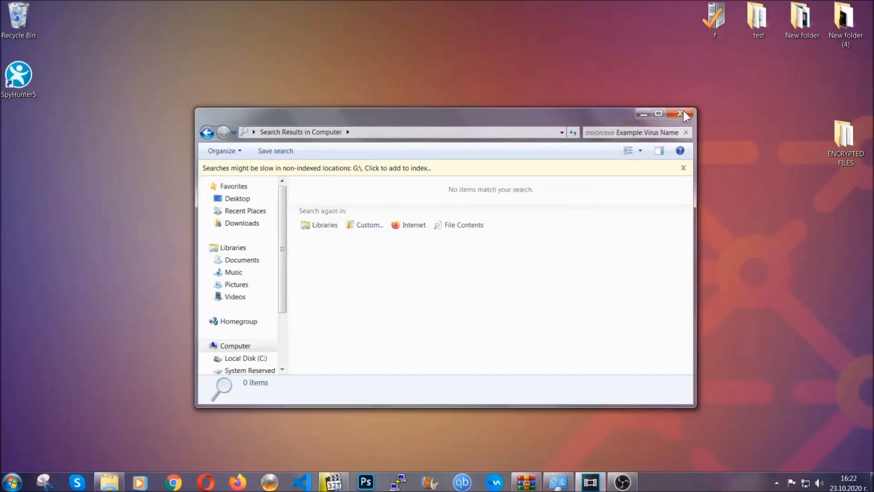
click(682, 114)
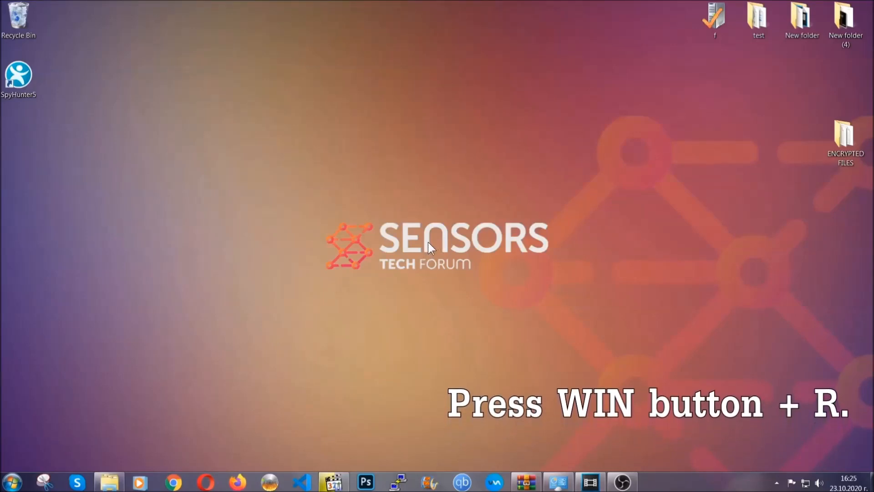
- Launch REGEDIT from the Win+R Run dialog
key(win+r)
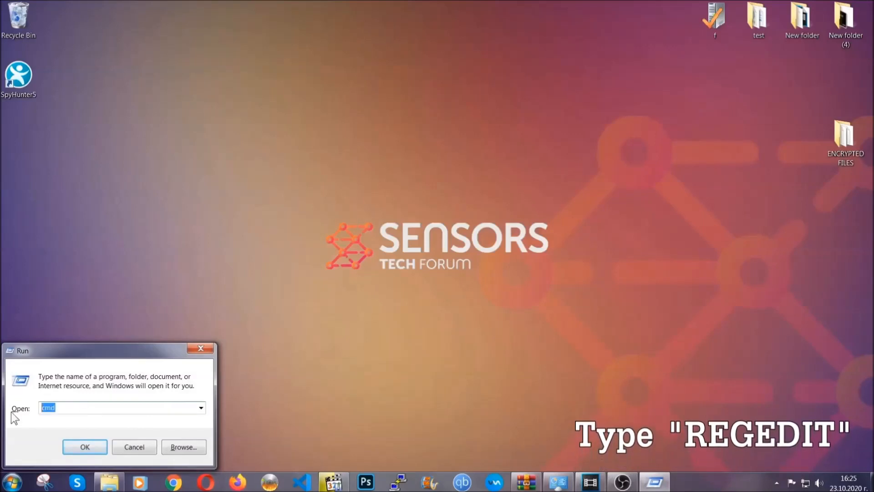
text(REGEDIT)
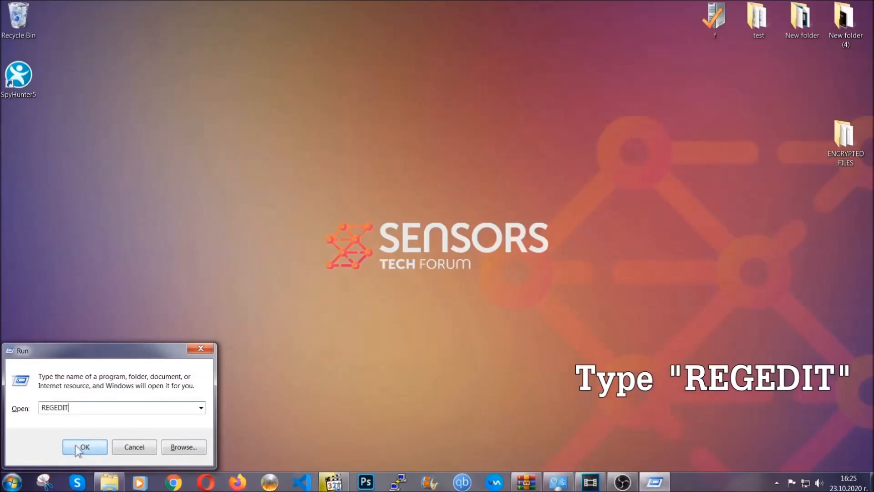
click(84, 447)
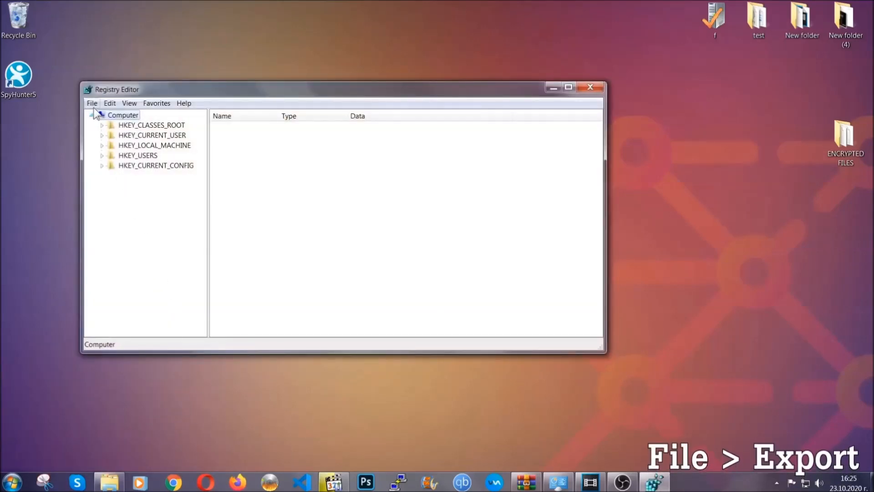
- Export the entire registry to the Desktop as a file named BACKUP
click(92, 104)
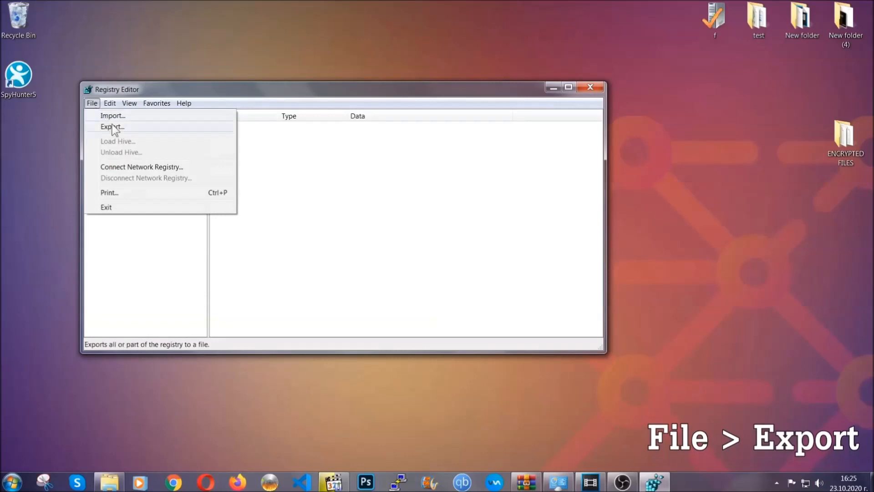
click(112, 126)
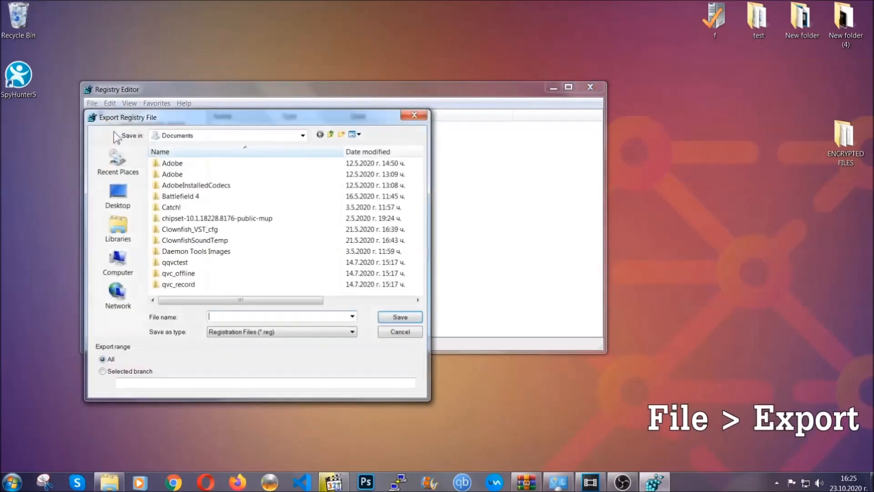
click(117, 195)
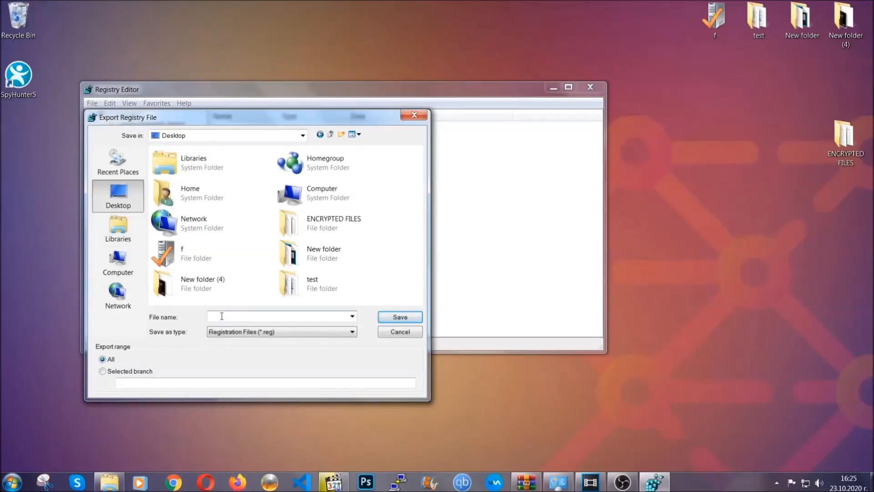
text(BACKUP)
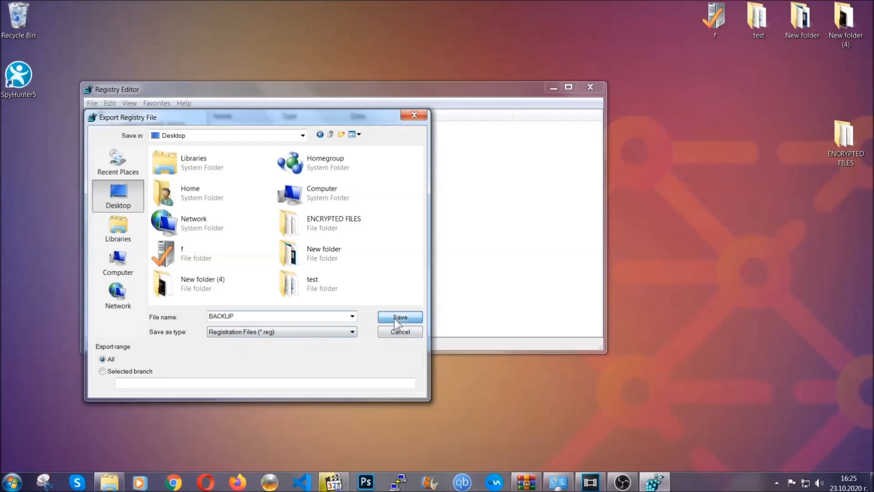
click(399, 317)
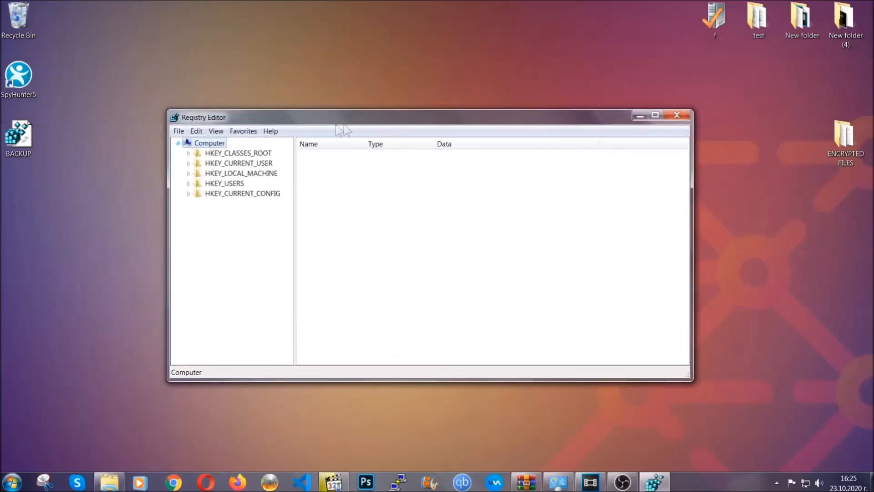
- Find the RunOnce key under HKEY_CURRENT_USER
click(179, 131)
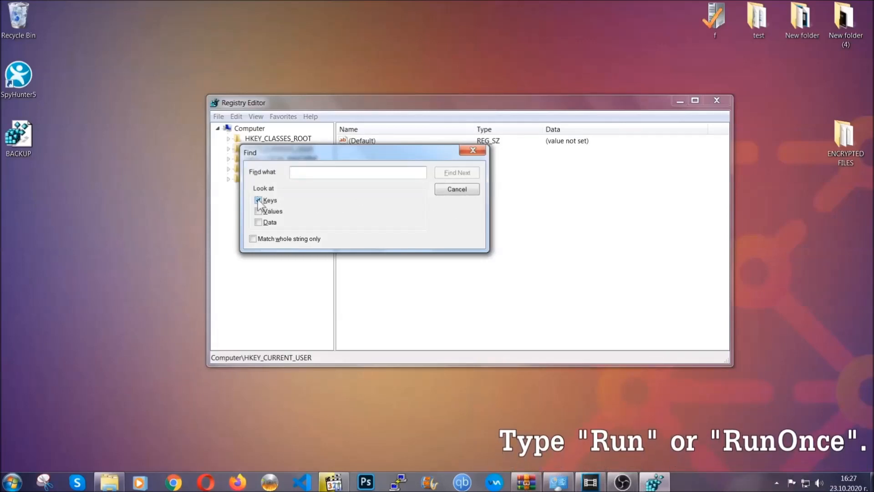
text(R)
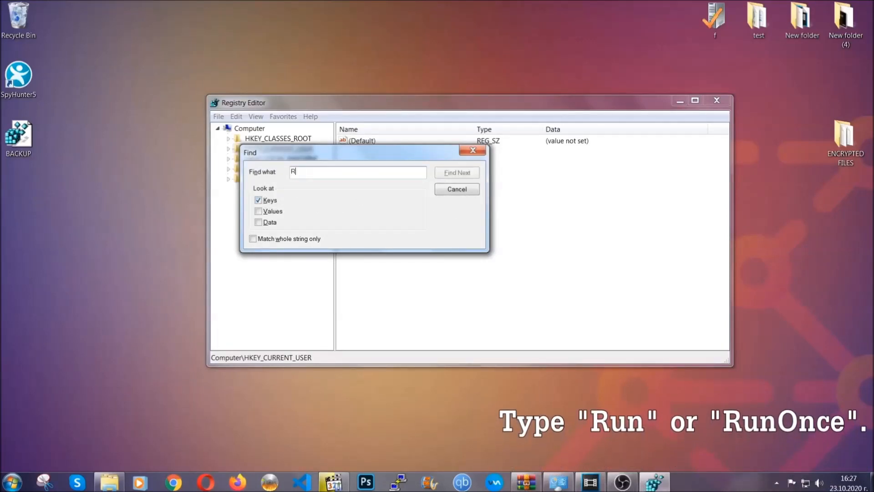
text(RunOnce)
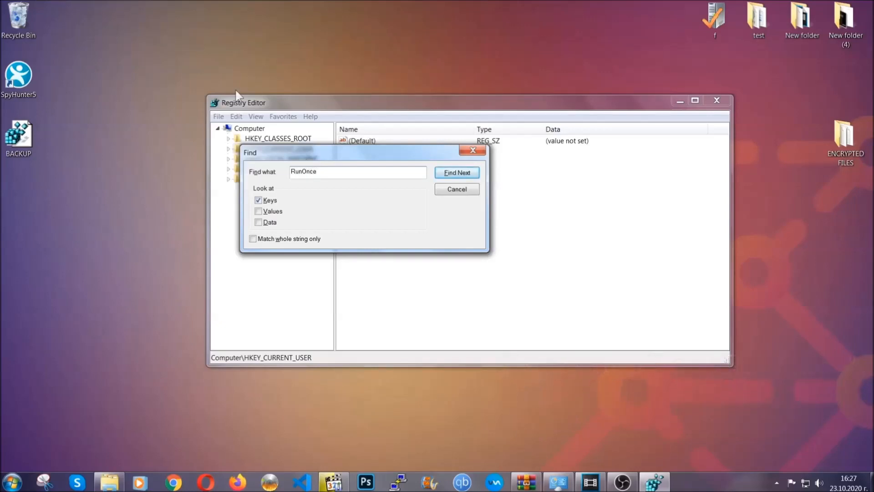
click(457, 173)
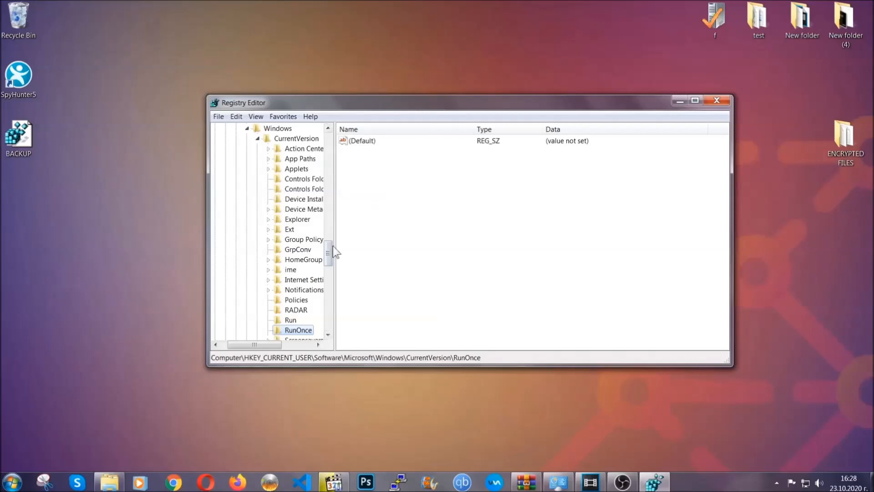
- Delete the THE VIRUS value from the HKEY_CURRENT_USER Run key and close Registry Editor
scroll(down, 3)
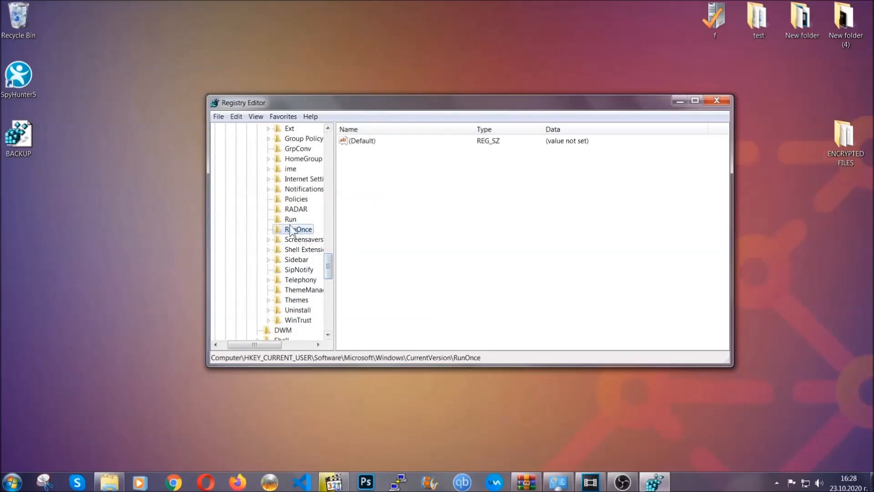
click(291, 219)
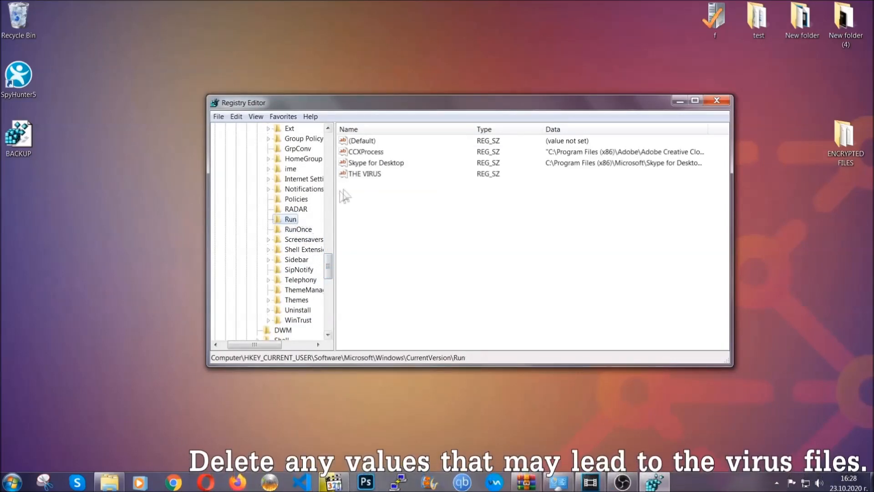
click(366, 174)
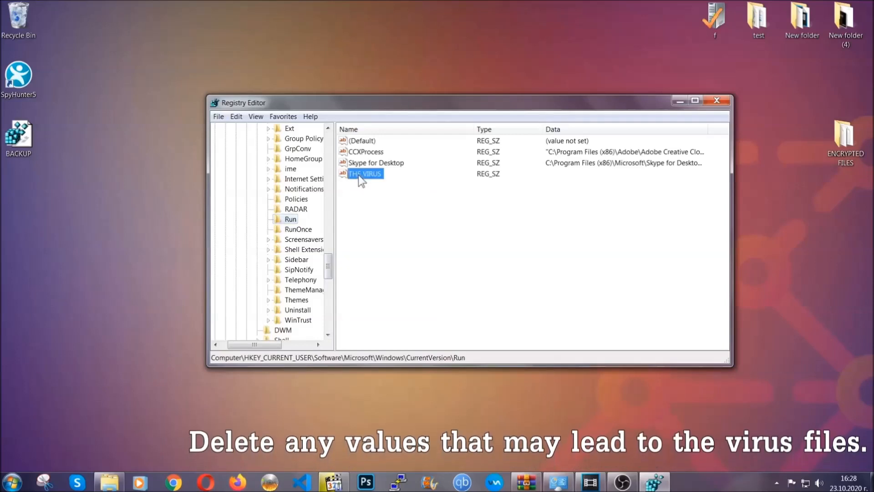
right_click(365, 174)
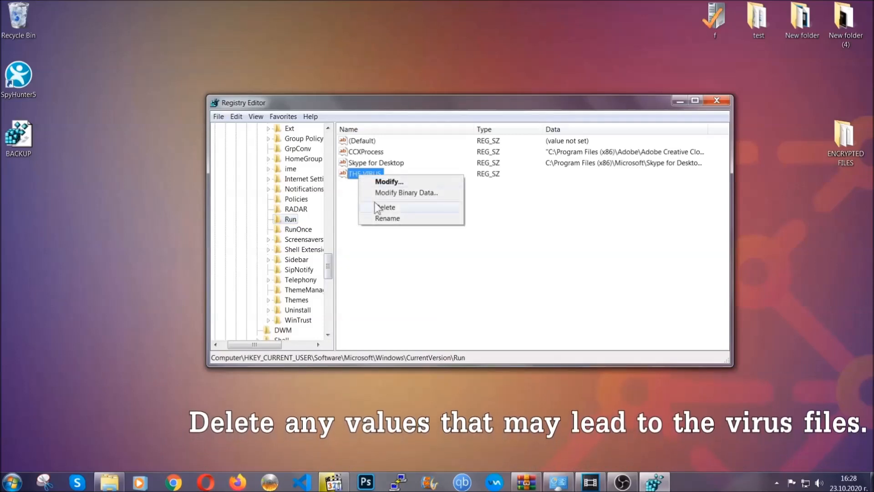
click(387, 207)
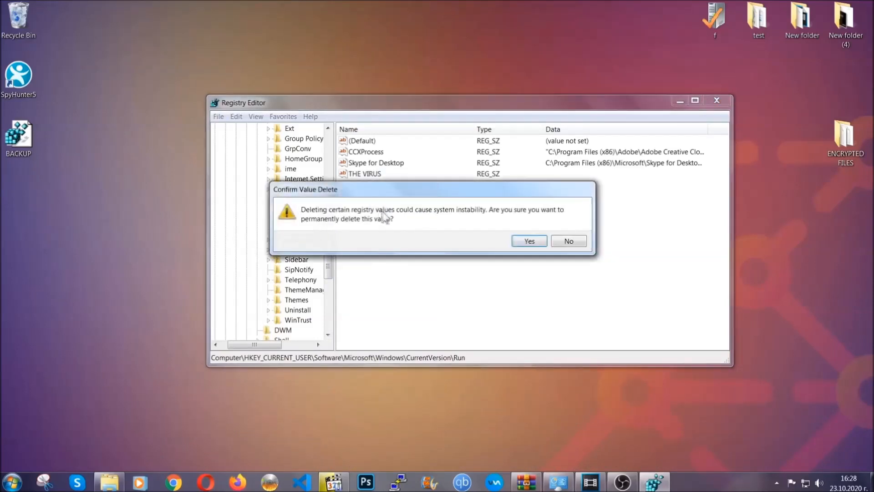
click(527, 240)
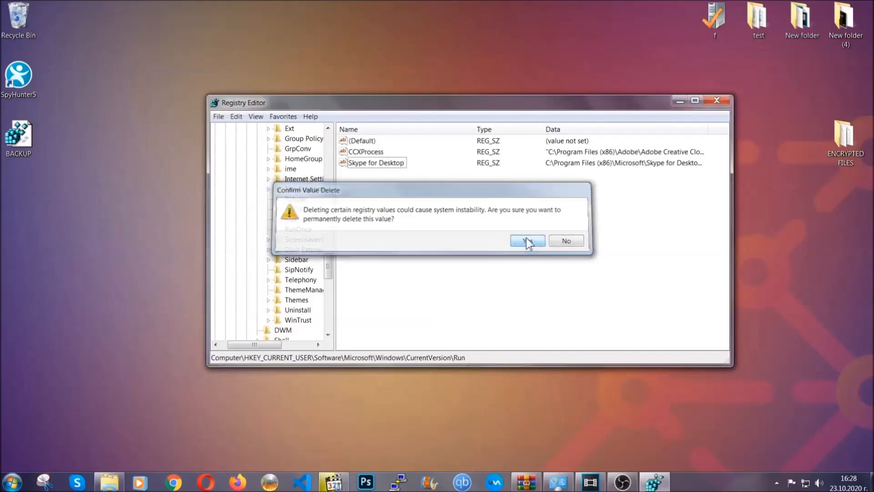
click(527, 241)
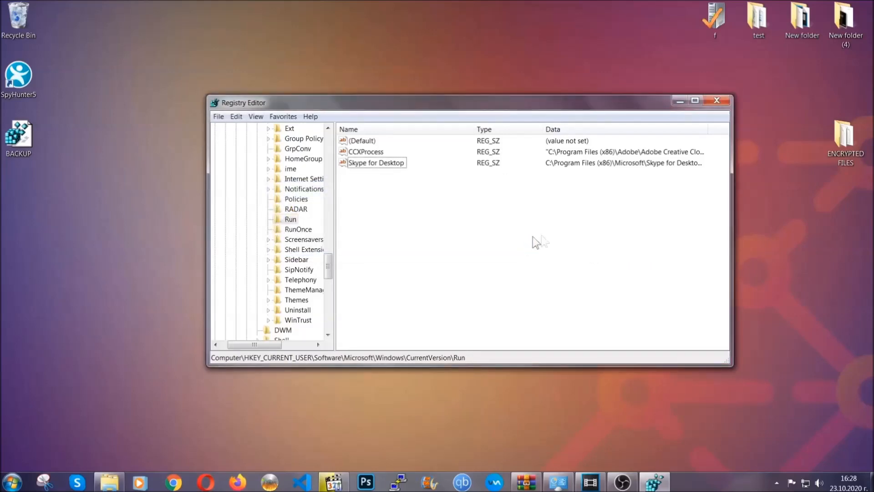
click(717, 101)
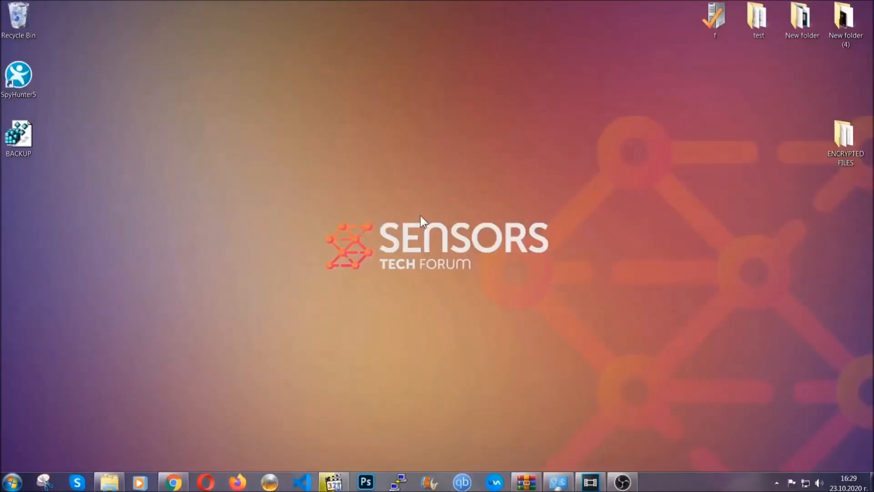
- Bring up the SensorsTechForum recovery article, select its URL, and expand 'Method 2 - Restore Data via Windows Backup'
click(173, 482)
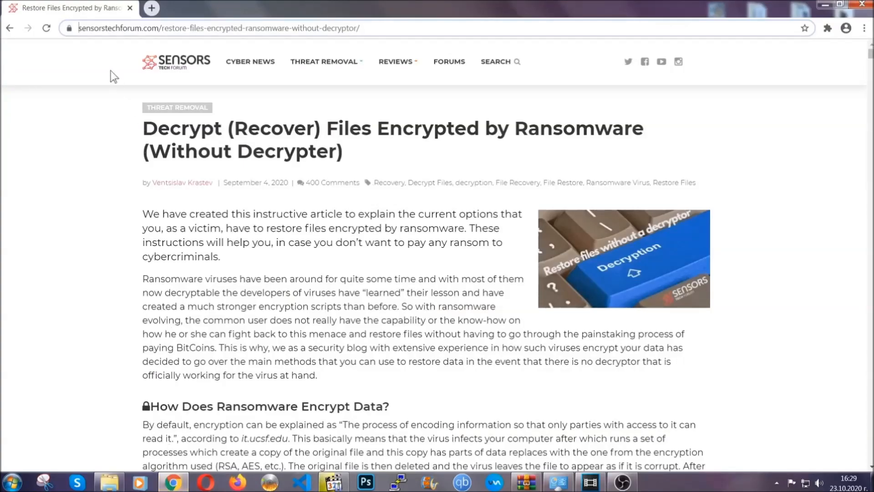
click(217, 28)
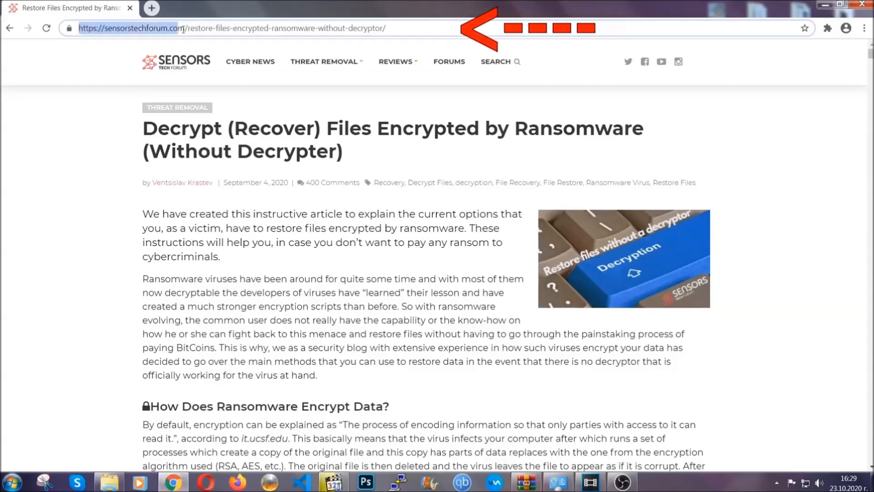
click(234, 28)
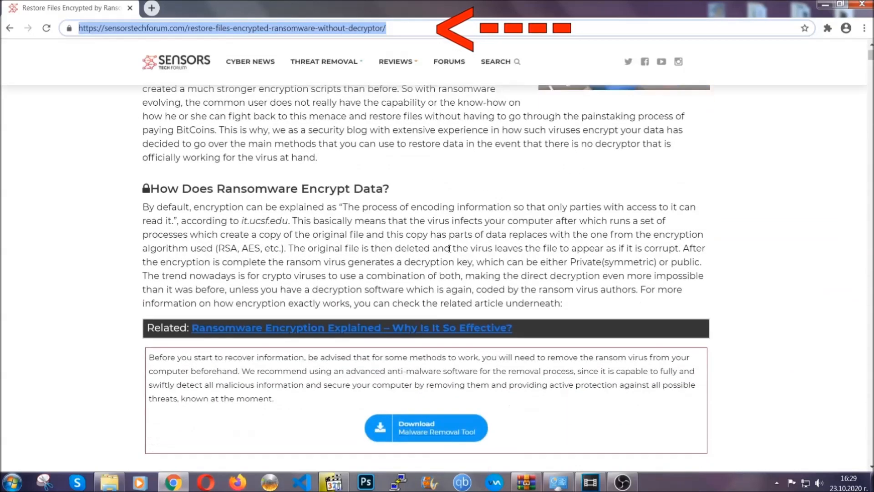
scroll(down, 3)
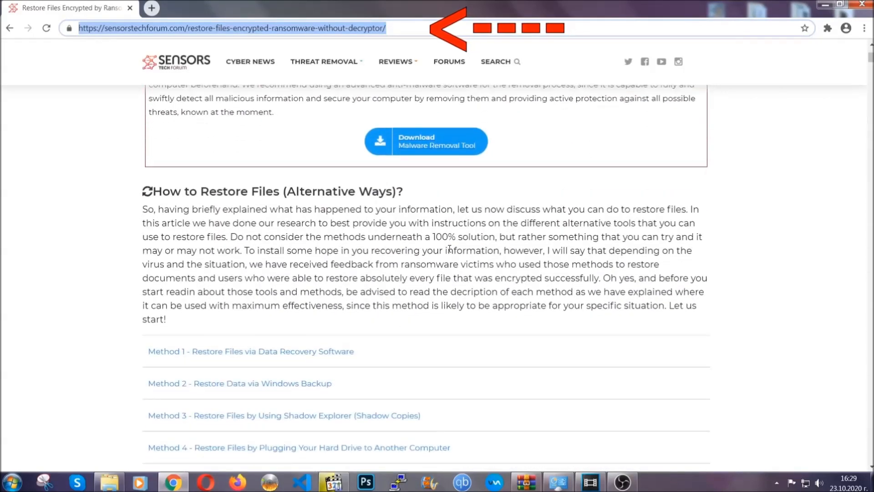
scroll(down, 3)
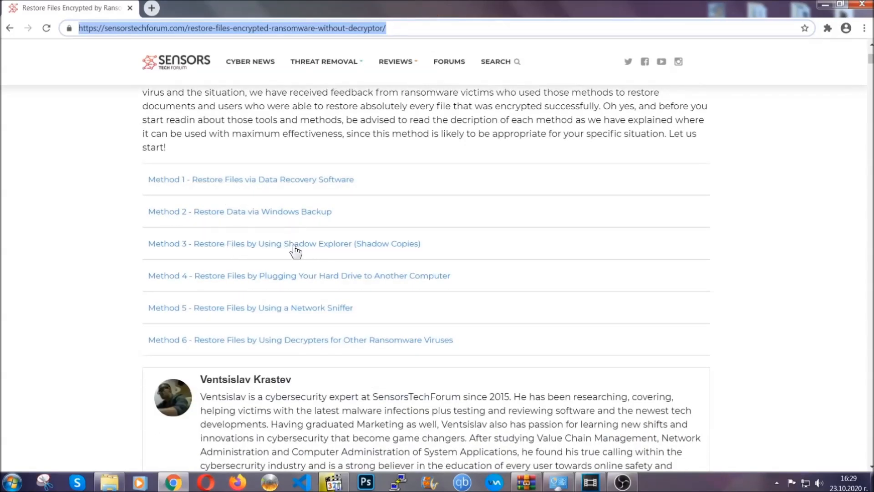
mouse_move(314, 288)
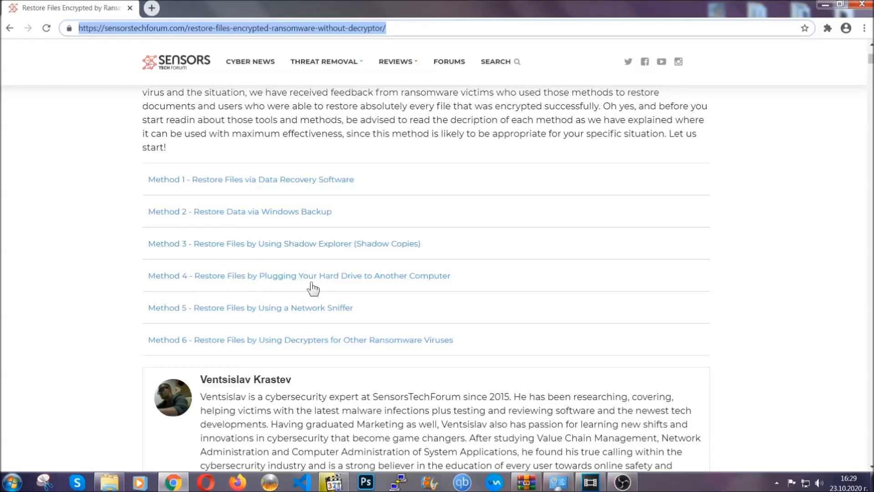
click(239, 212)
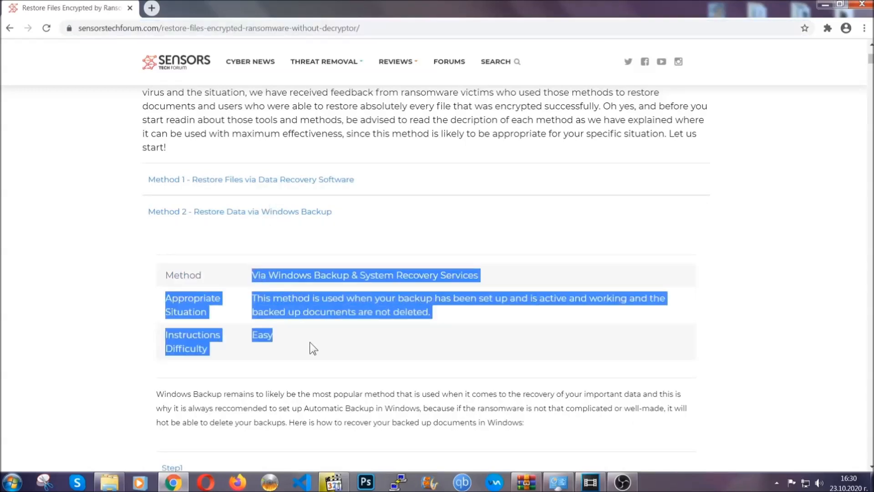
- Expand Step1 of the Windows Backup method, entering 'ms-settings:windowsupdate' while reading
scroll(down, 3)
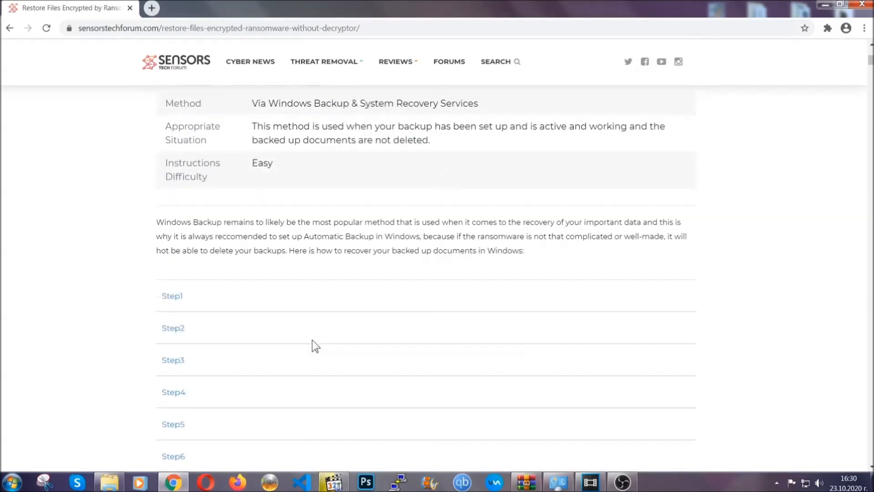
click(172, 295)
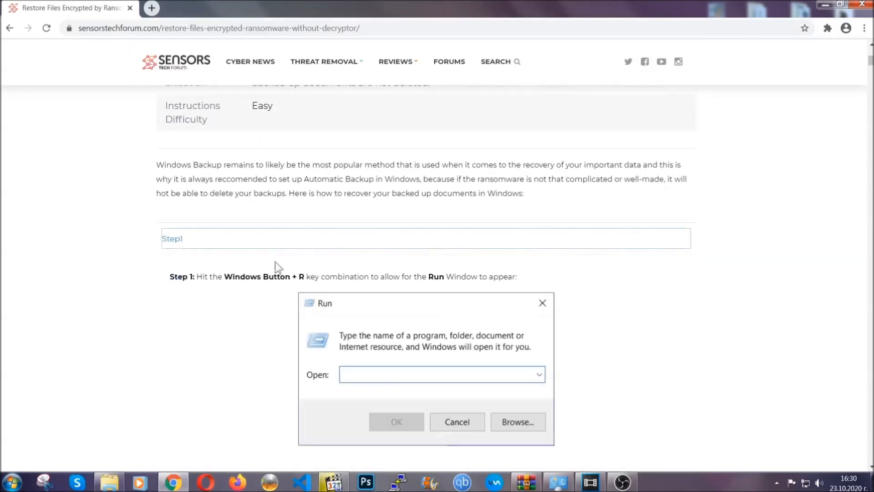
scroll(down, 3)
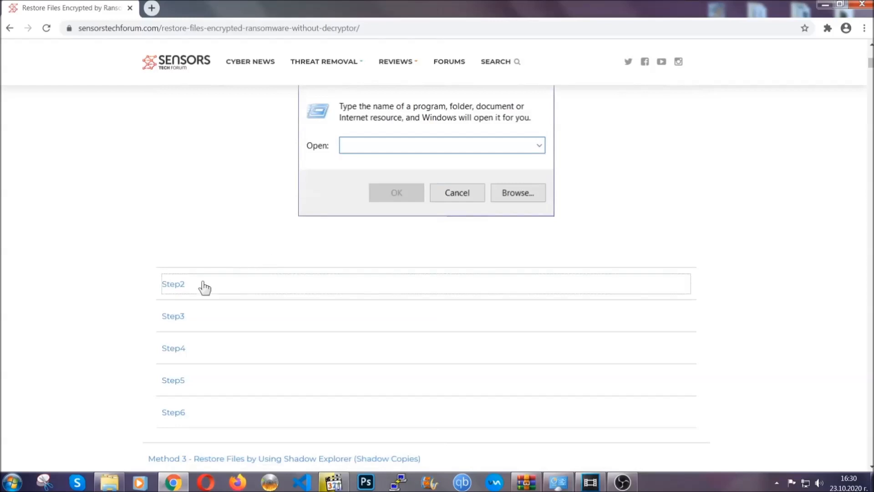
text(ms-settings:windowsupdate)
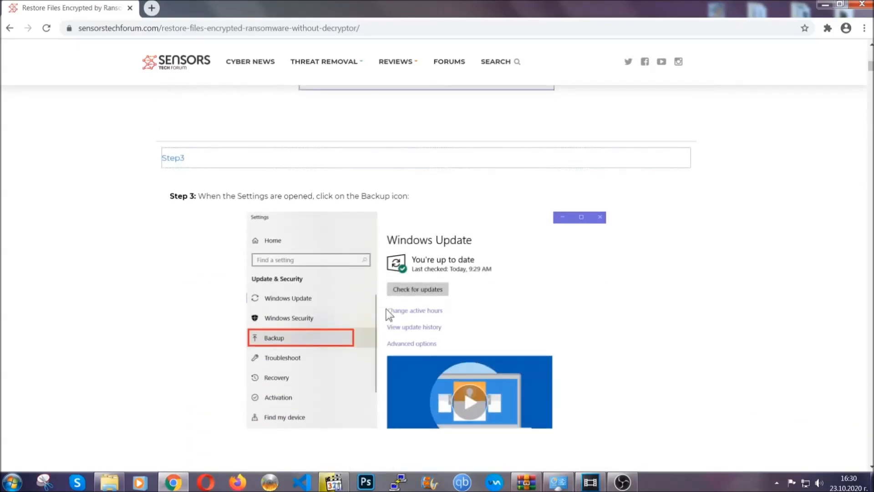
- Scroll through the Windows Backup steps and back up, then minimize Chrome to show the desktop
scroll(down, 3)
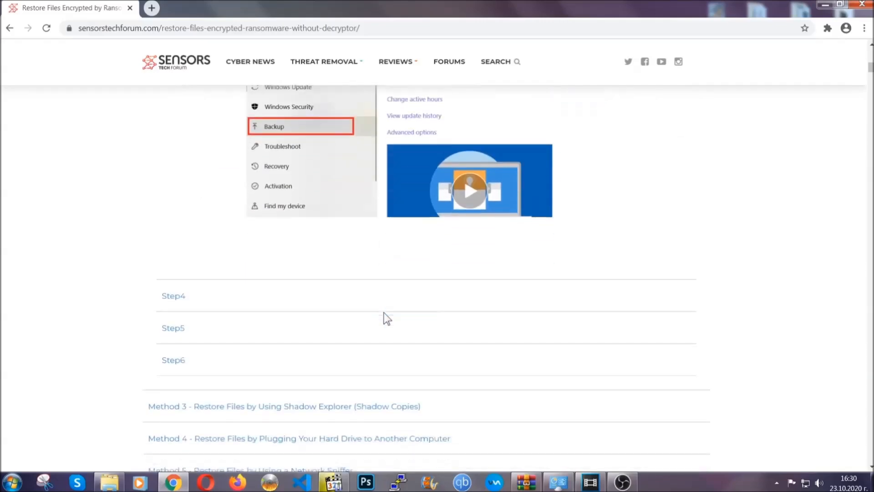
scroll(down, 3)
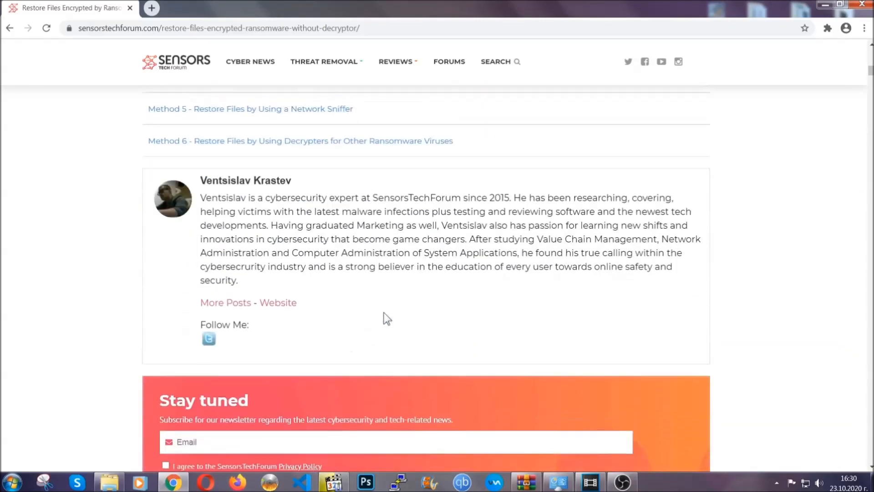
scroll(up, 3)
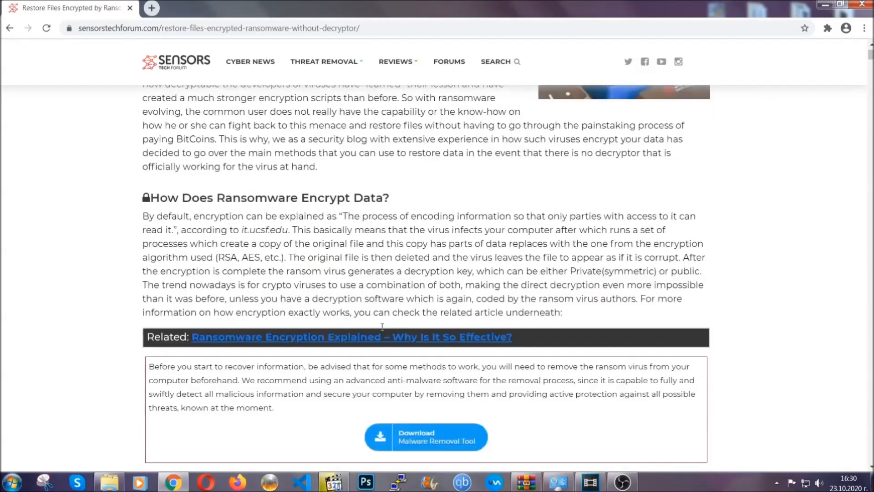
scroll(up, 3)
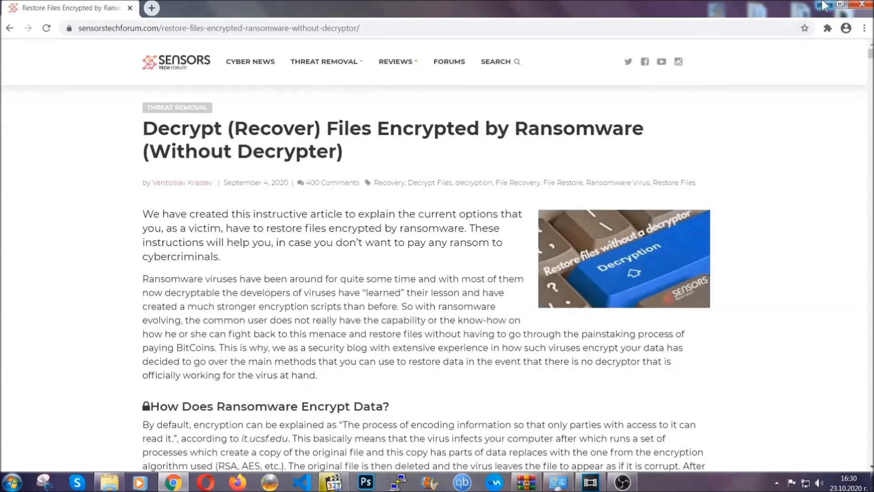
click(845, 4)
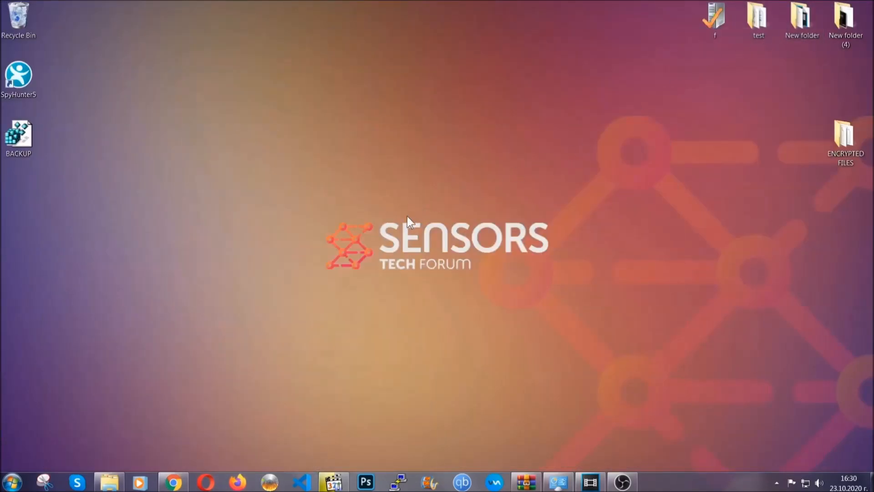